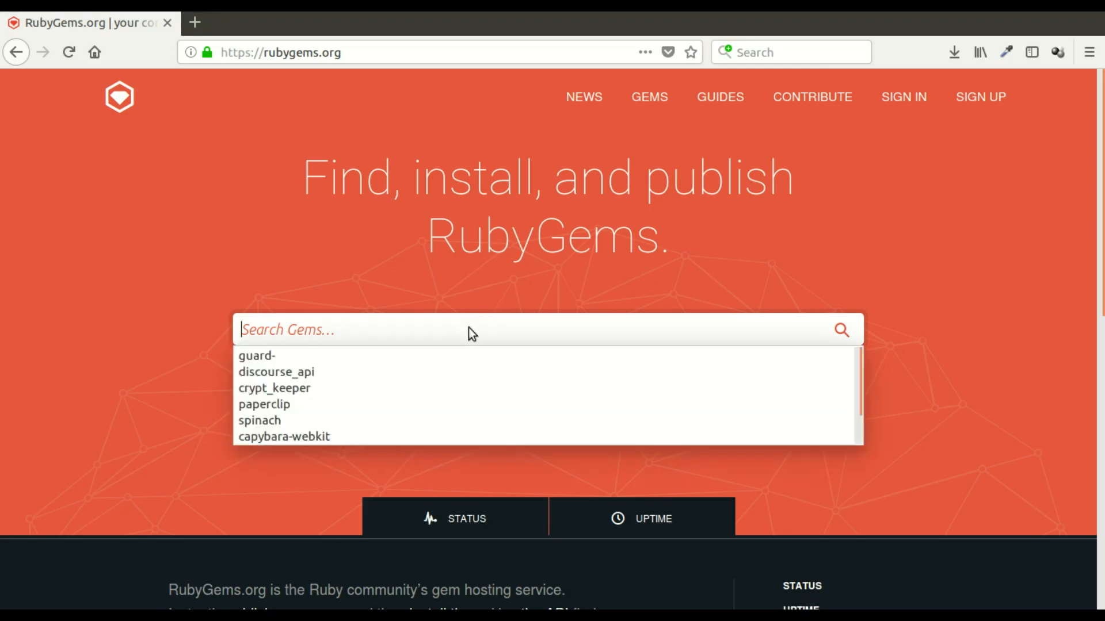
Search RubyGems for guard and scroll down to the Guard Plugins wiki's popular plugin table.
click(256, 355)
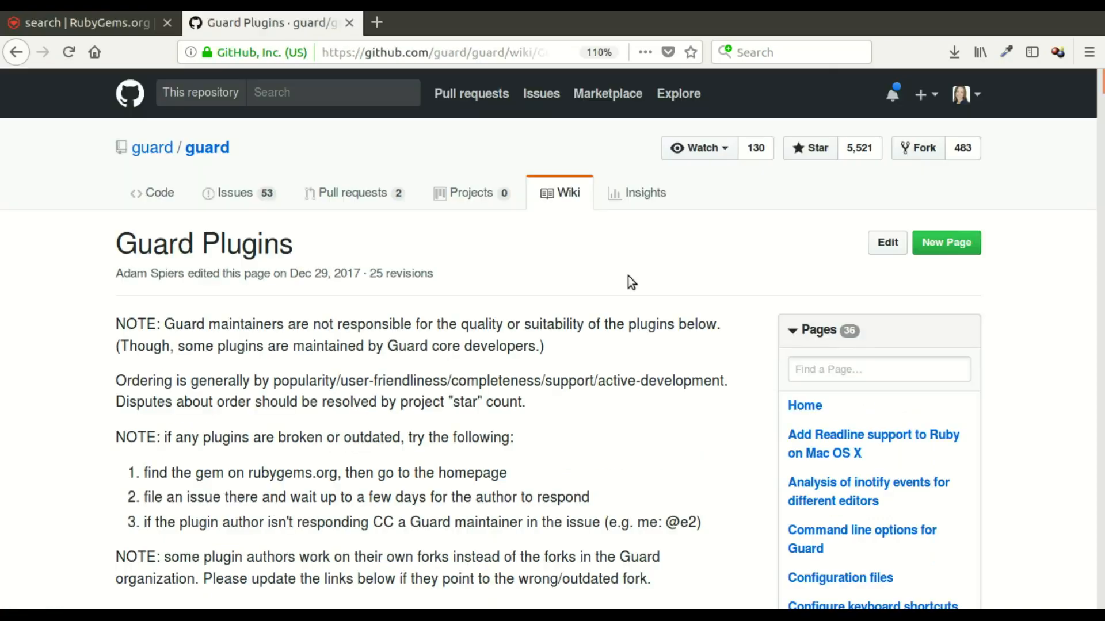
scroll(down, 3)
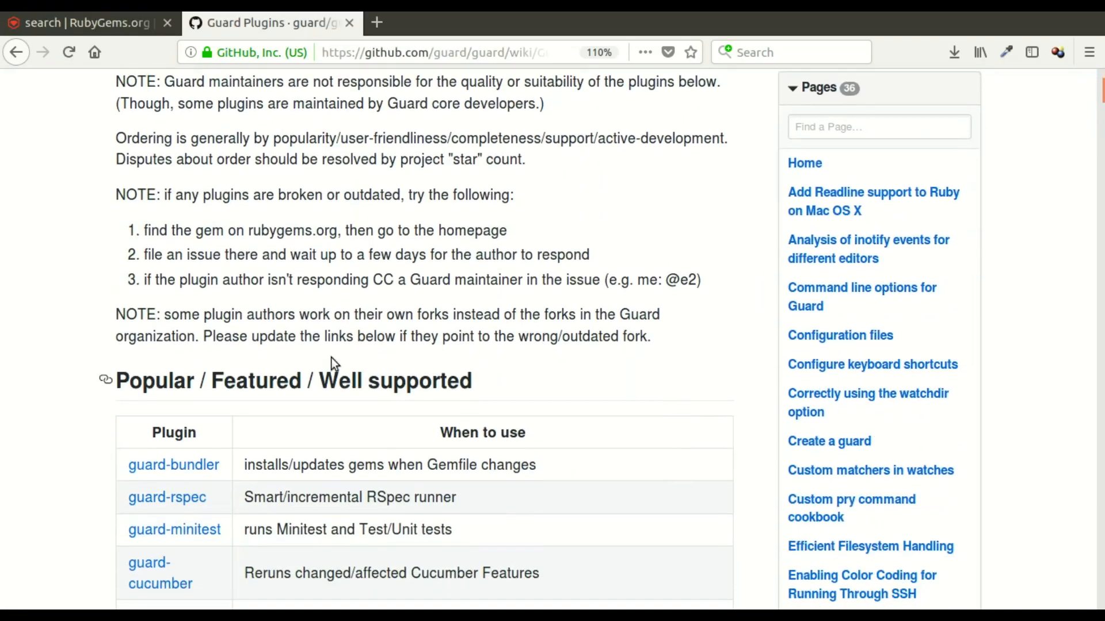
scroll(down, 3)
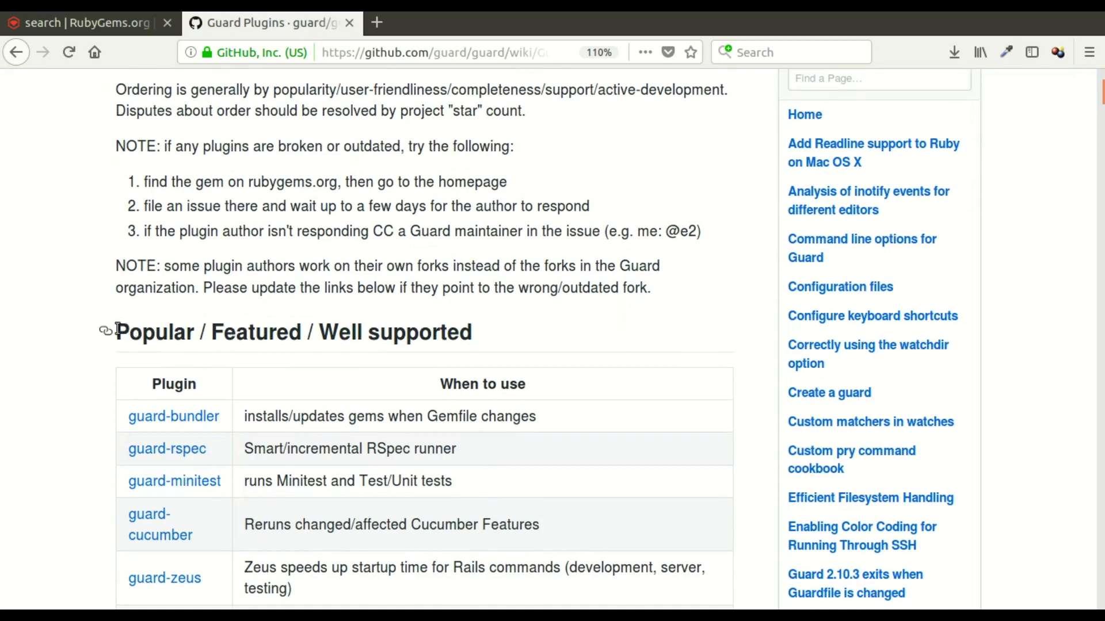
scroll(down, 3)
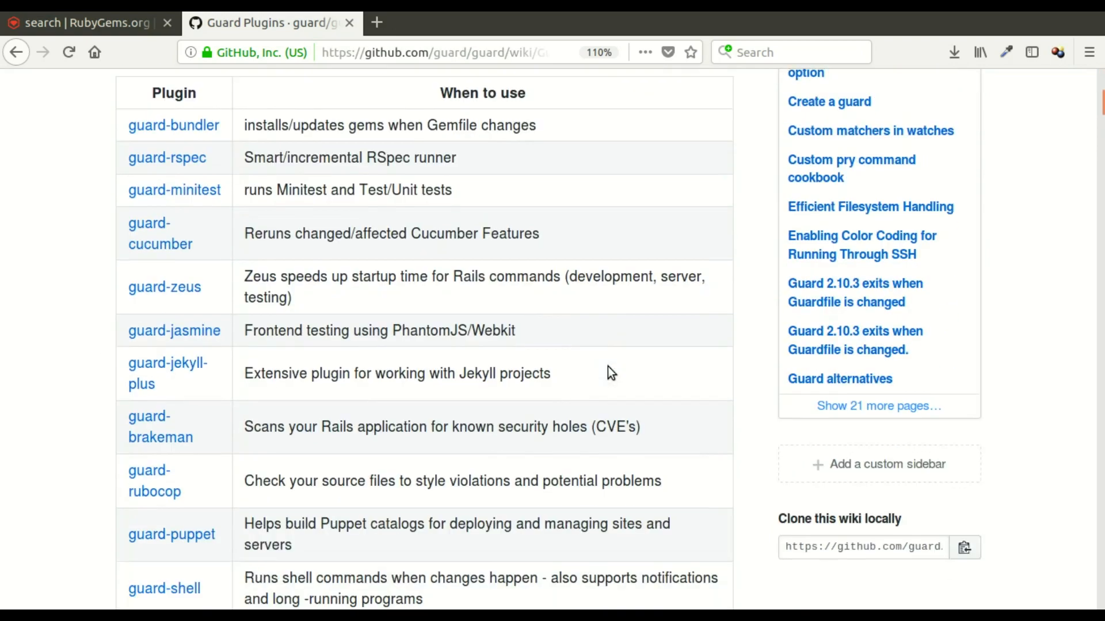
scroll(down, 3)
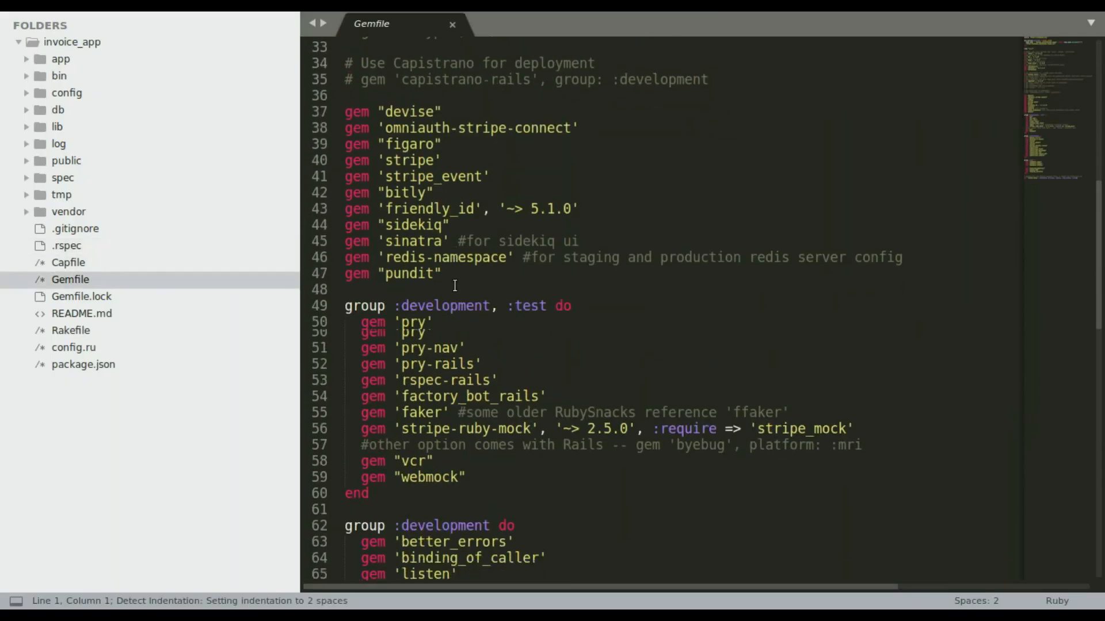
Scroll the Gemfile to the development group where guard-bundler is added.
scroll(down, 3)
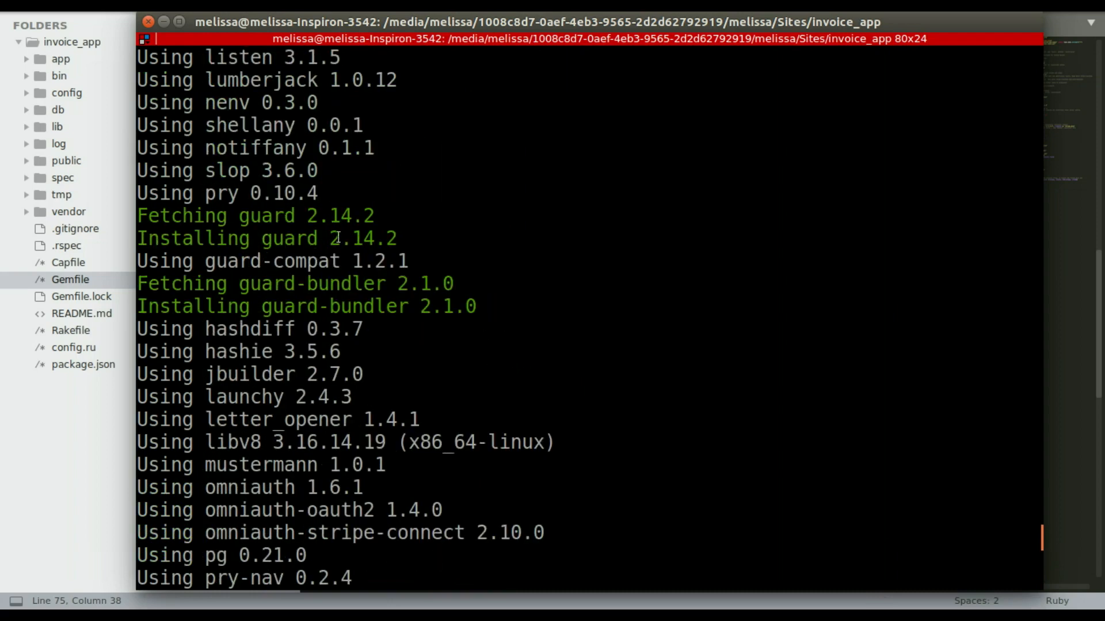
Run guard init bundler to create the Guardfile, then load it in the editor.
right_click(499, 83)
text(guard init bundler)
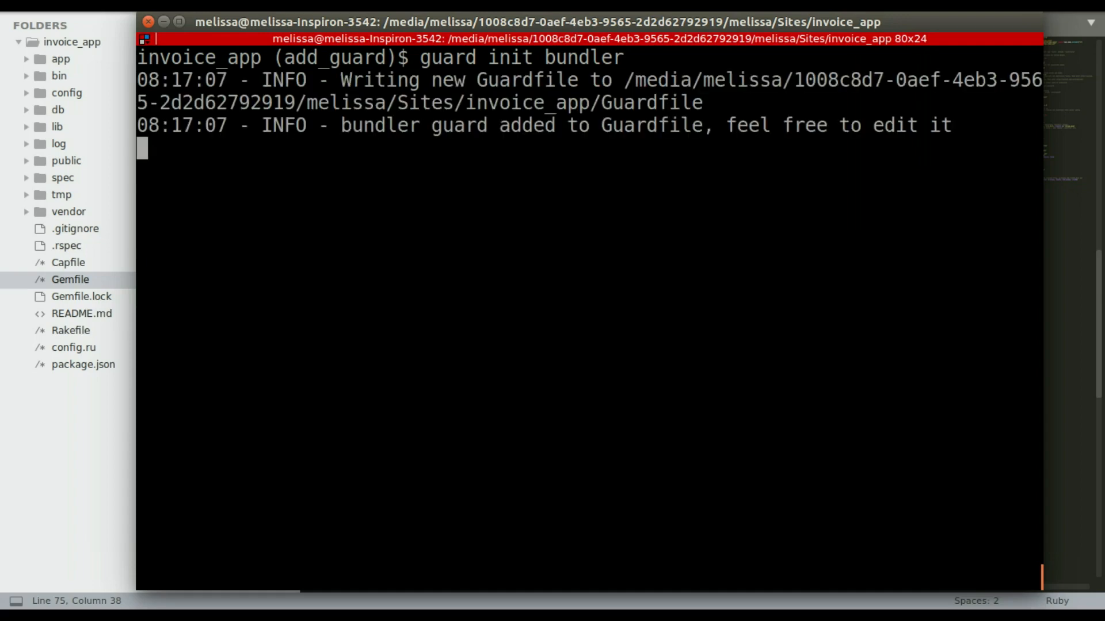
key(Return)
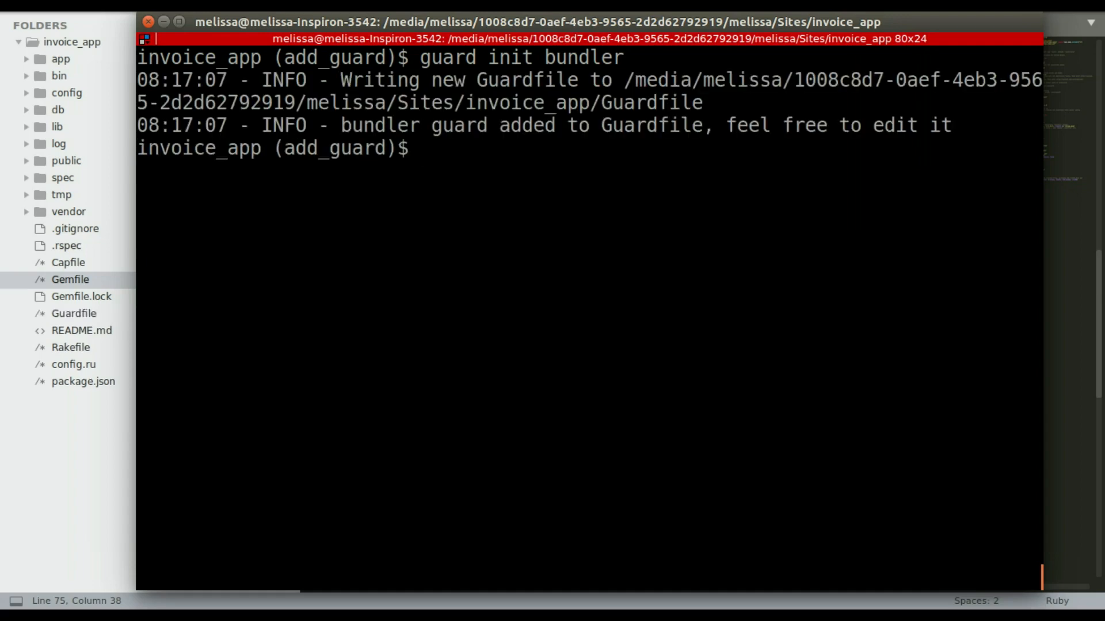
mouse_move(85, 271)
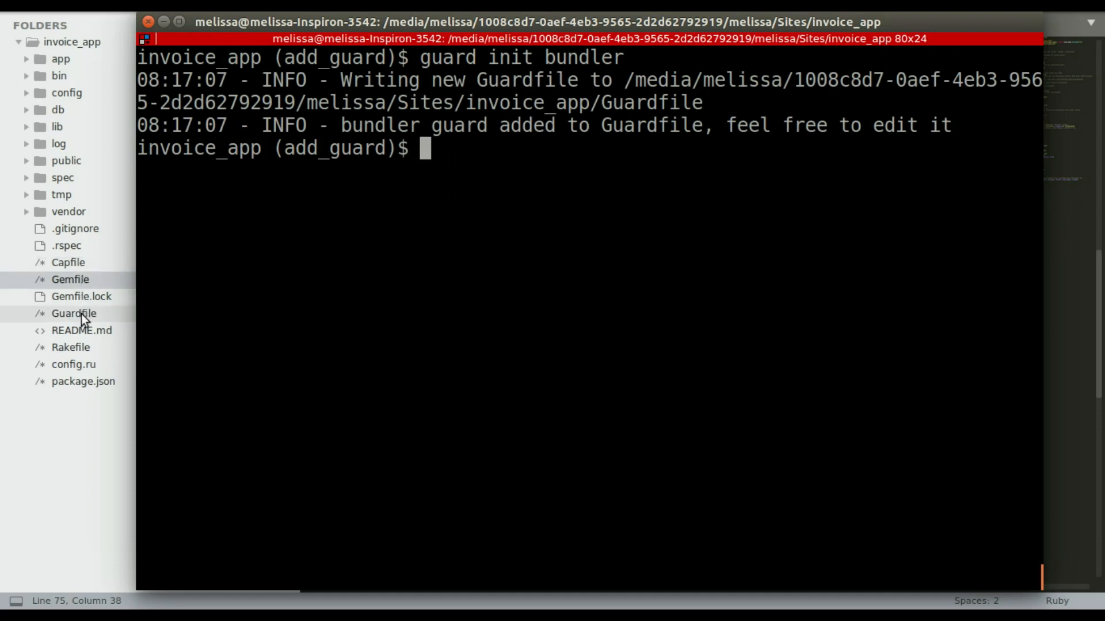
double_click(74, 313)
text(bundle exec guard)
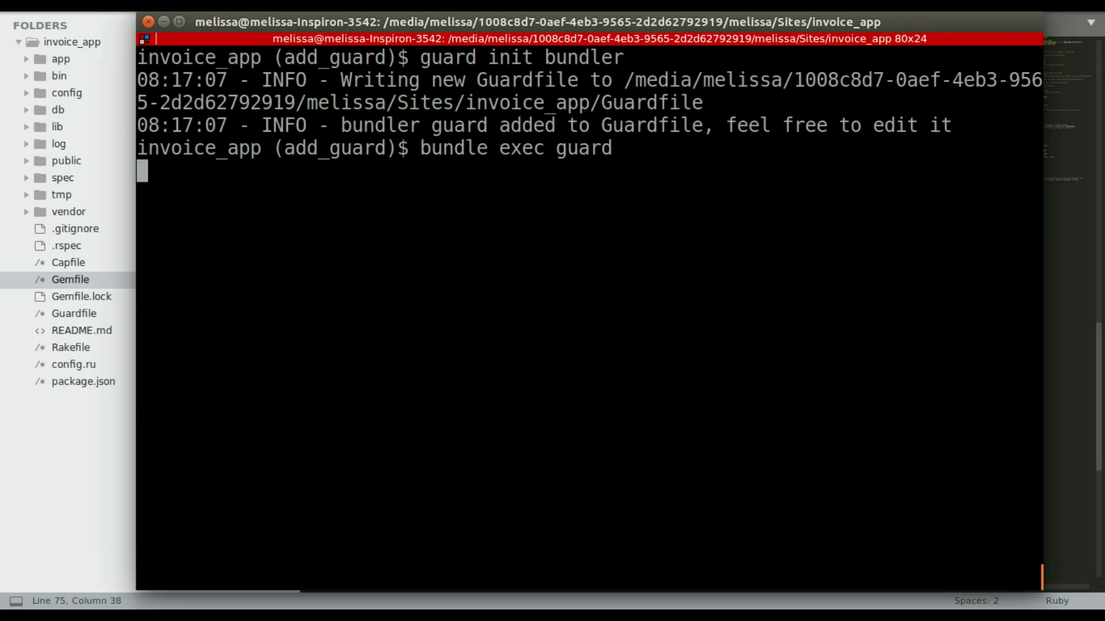
Run bundle exec guard so Guard starts watching invoice_app.
key(Return)
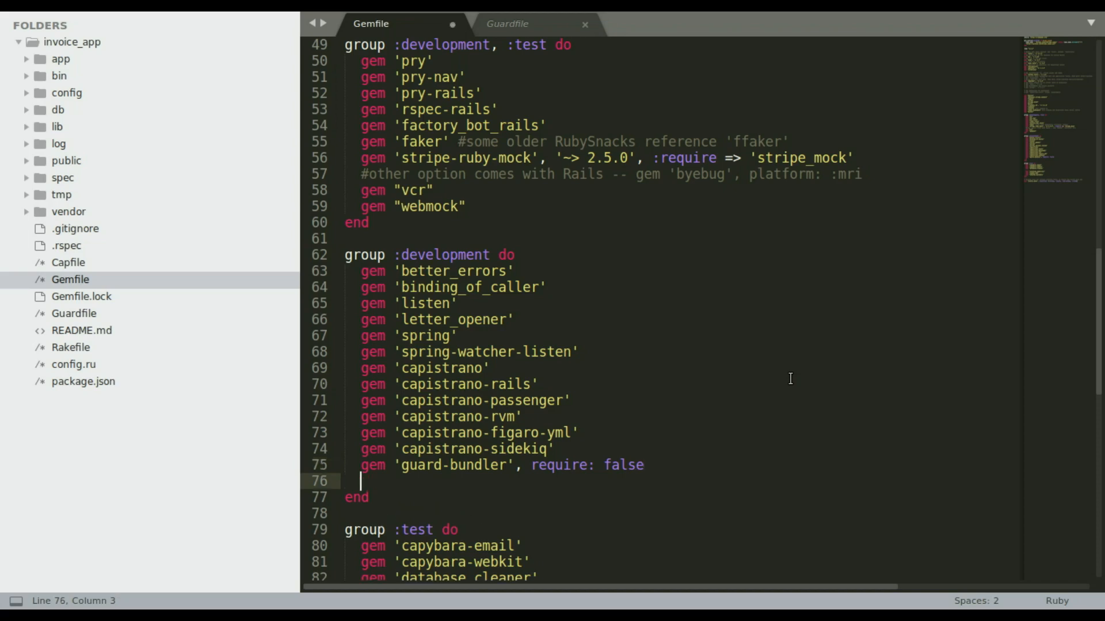
Add gem 'guard-rspec', require: false to the Gemfile and run guard init rspec.
text(gem 'guard-rspec', require: false)
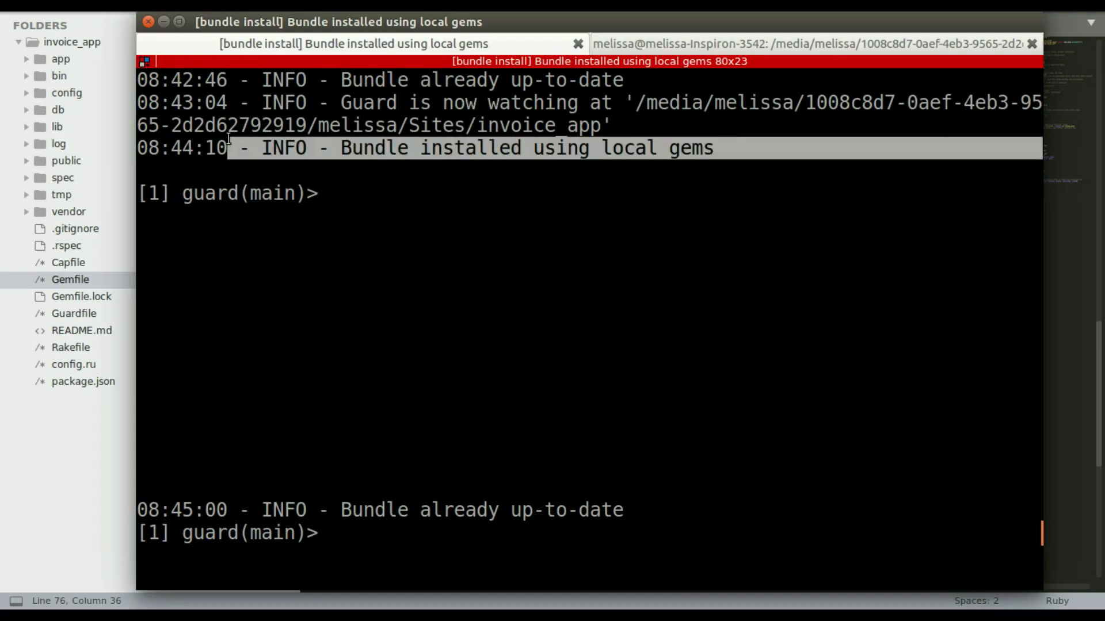
mouse_move(149, 147)
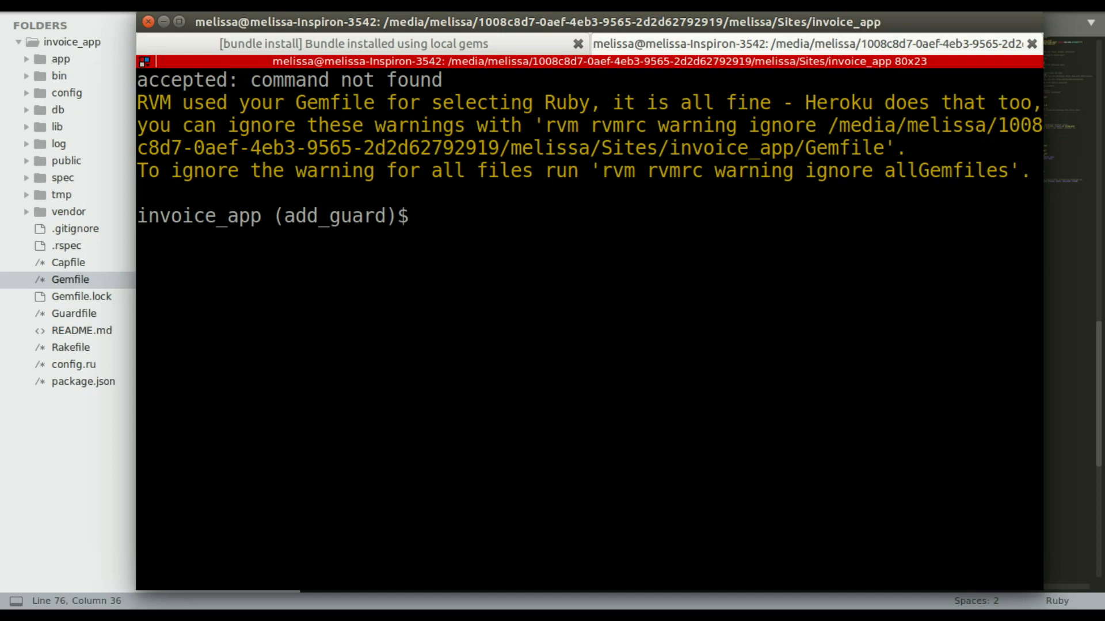
text(guard init rspec)
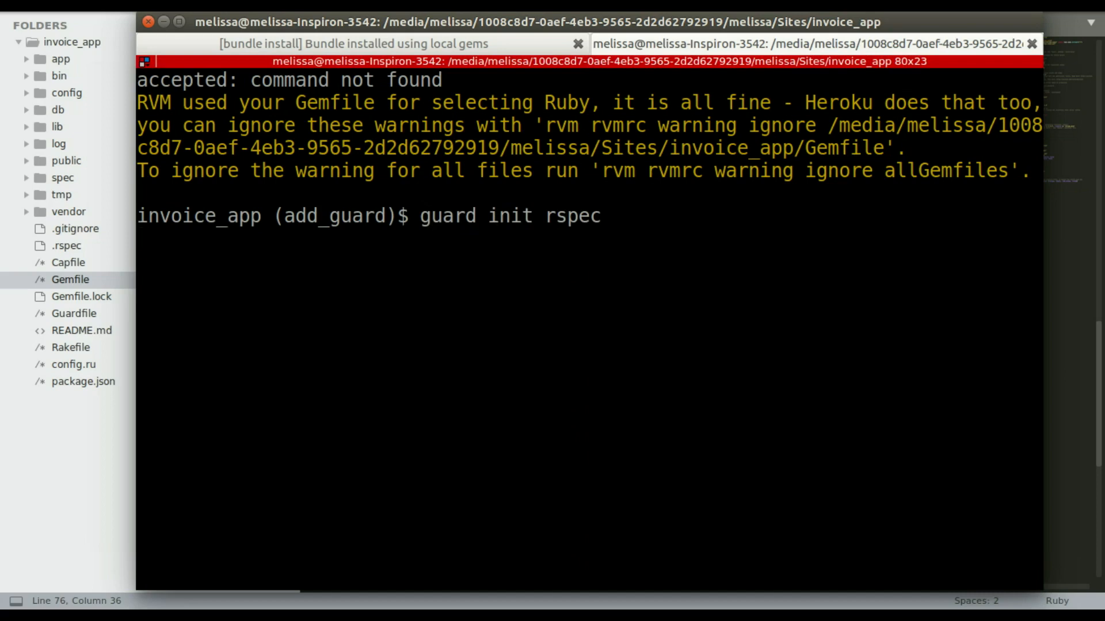
key(Return)
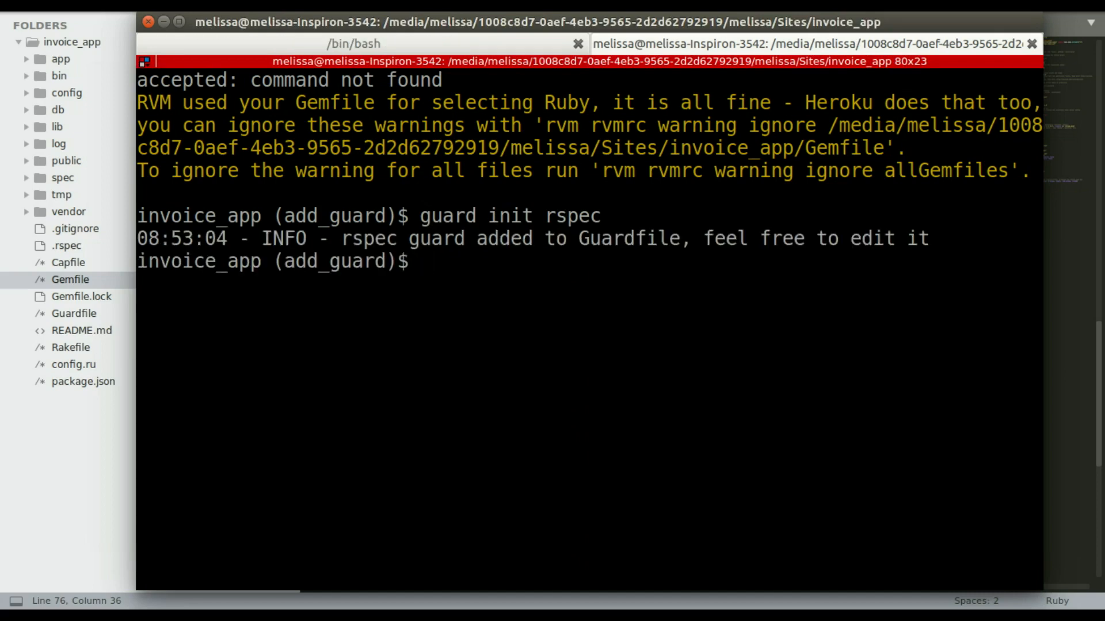
Review the updated Guardfile's bundler and rspec guard blocks with their Rails watch rules.
click(74, 313)
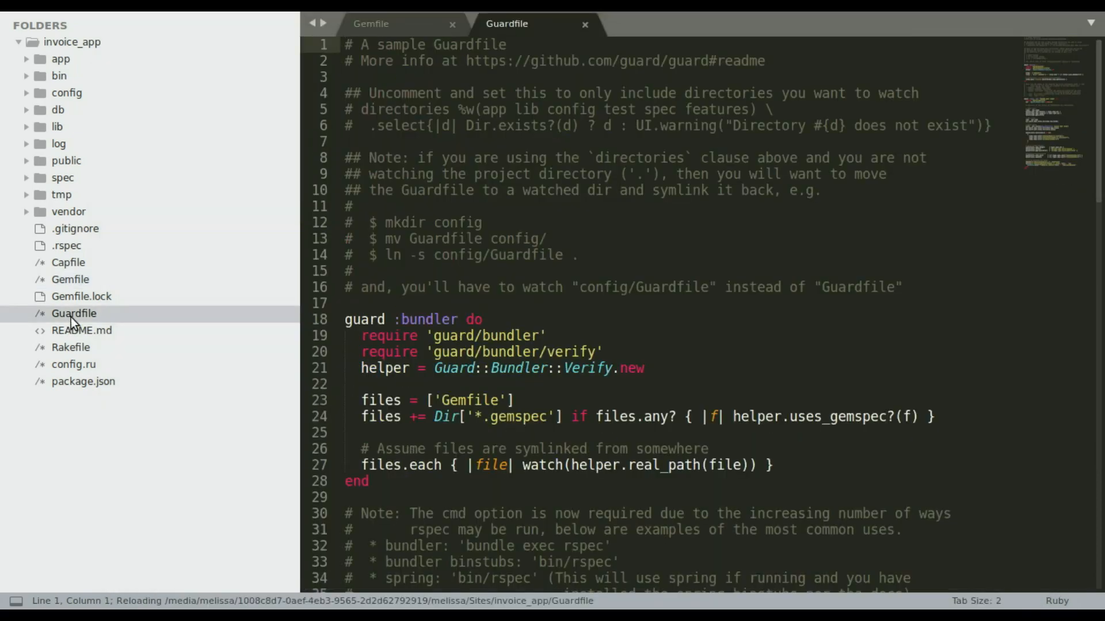
scroll(down, 3)
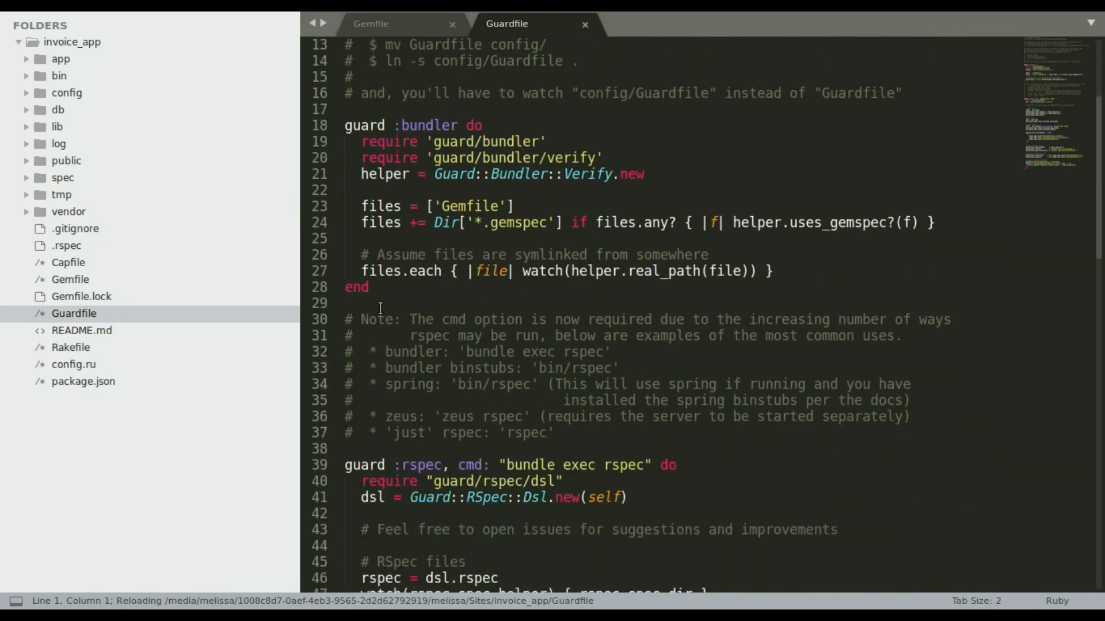
scroll(down, 3)
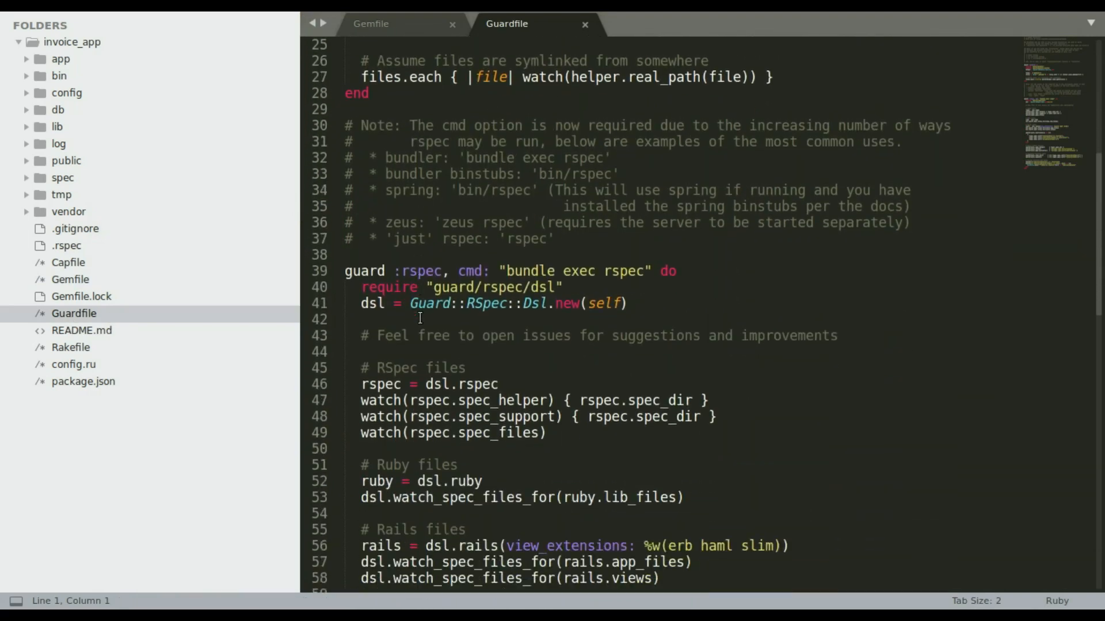
scroll(down, 3)
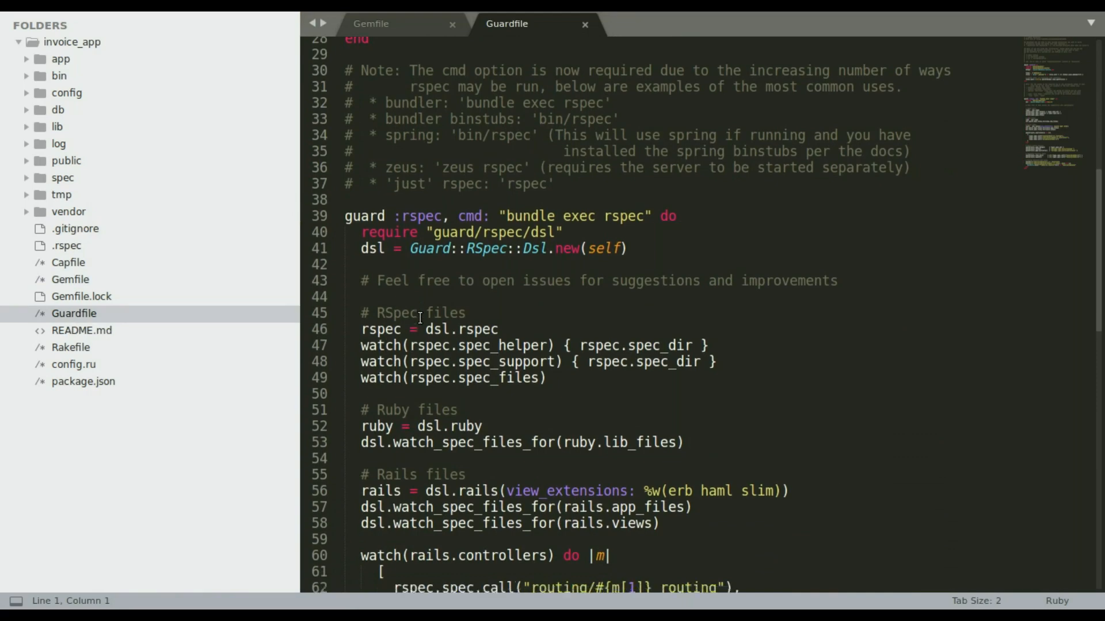
scroll(down, 3)
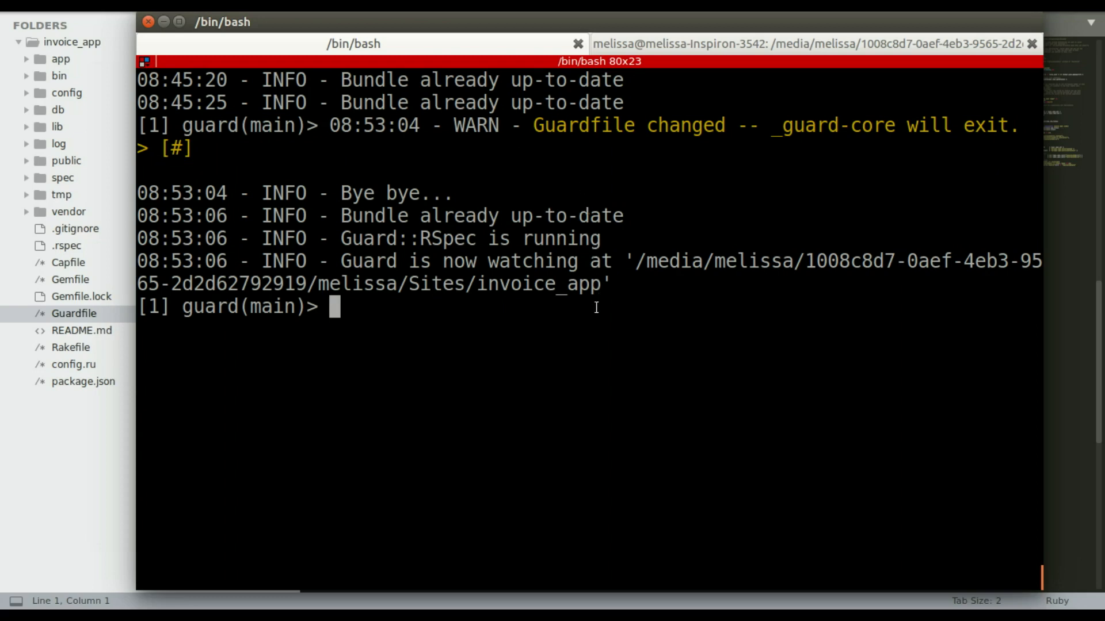
Return to the Guardfile and scroll through its Rails and Capybara watch sections beside the Guard terminal.
click(74, 313)
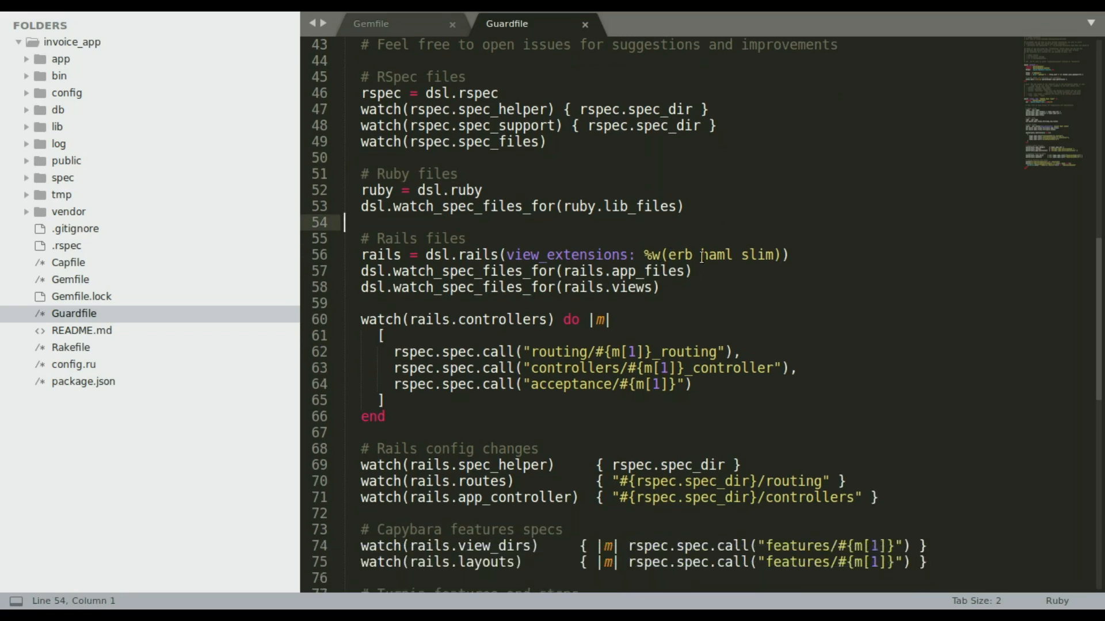
mouse_move(557, 243)
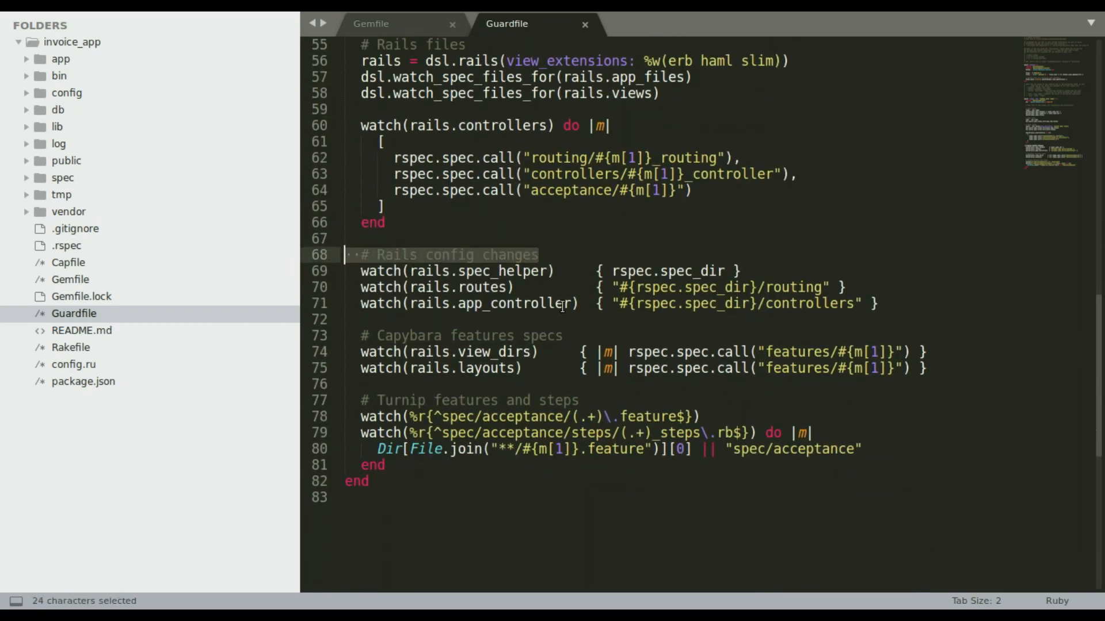
scroll(down, 3)
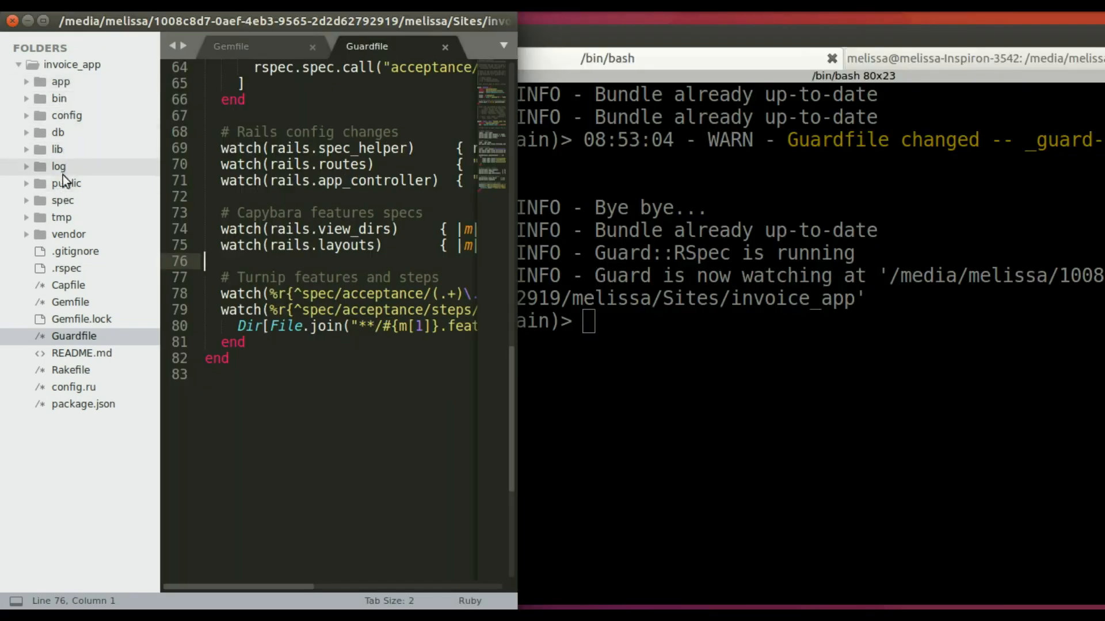
Open app/models/invoice.rb and go to the validates_presence_of :name line to comment it out.
click(62, 201)
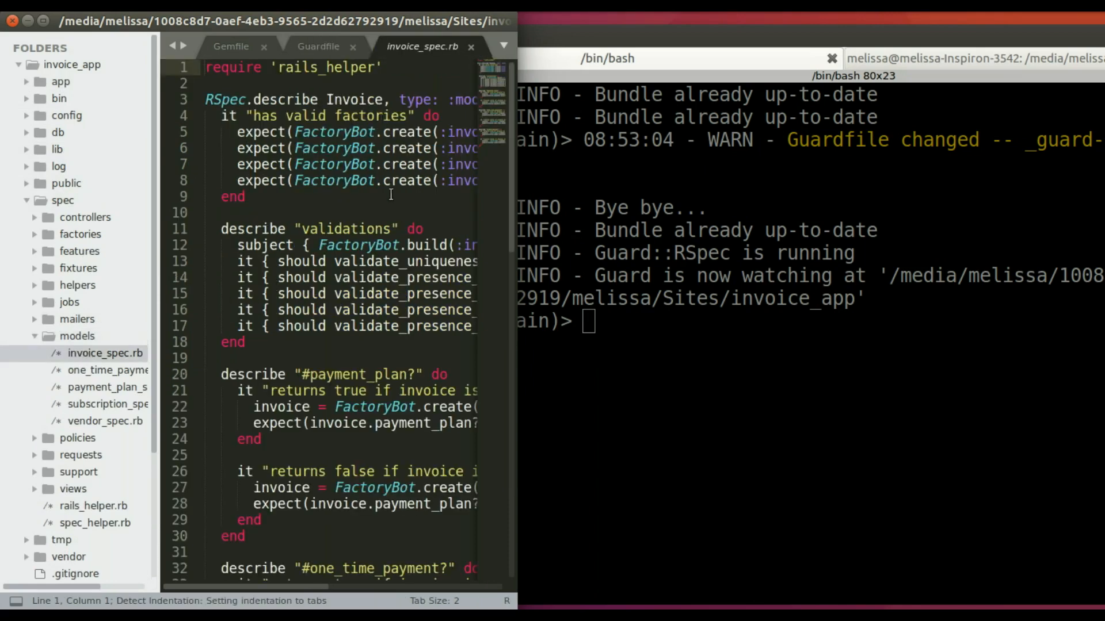
mouse_move(449, 269)
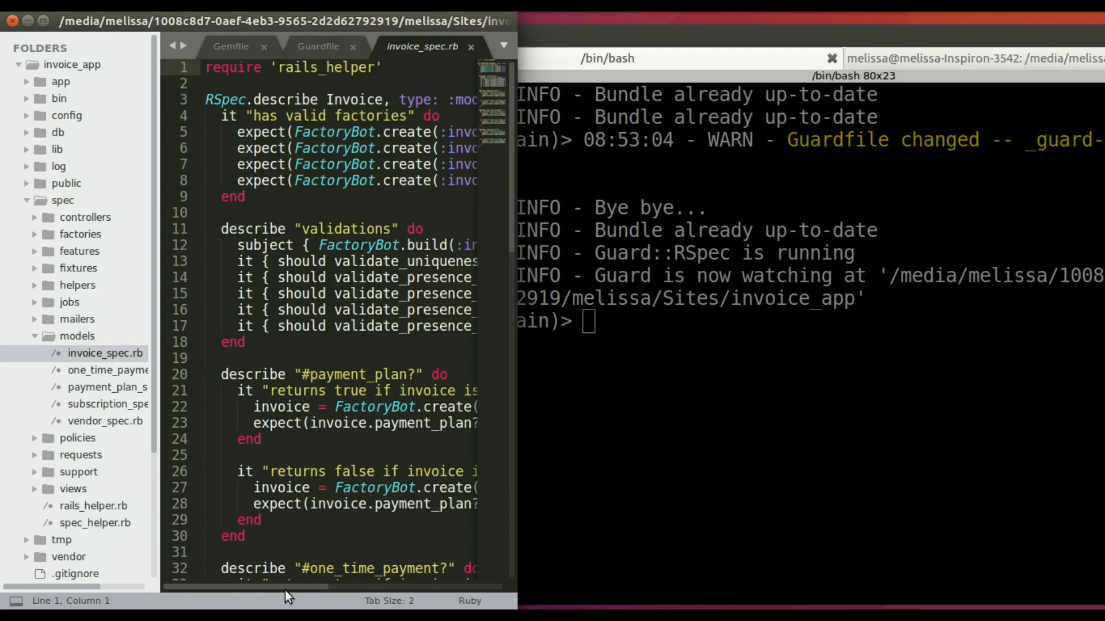
scroll(right, 3)
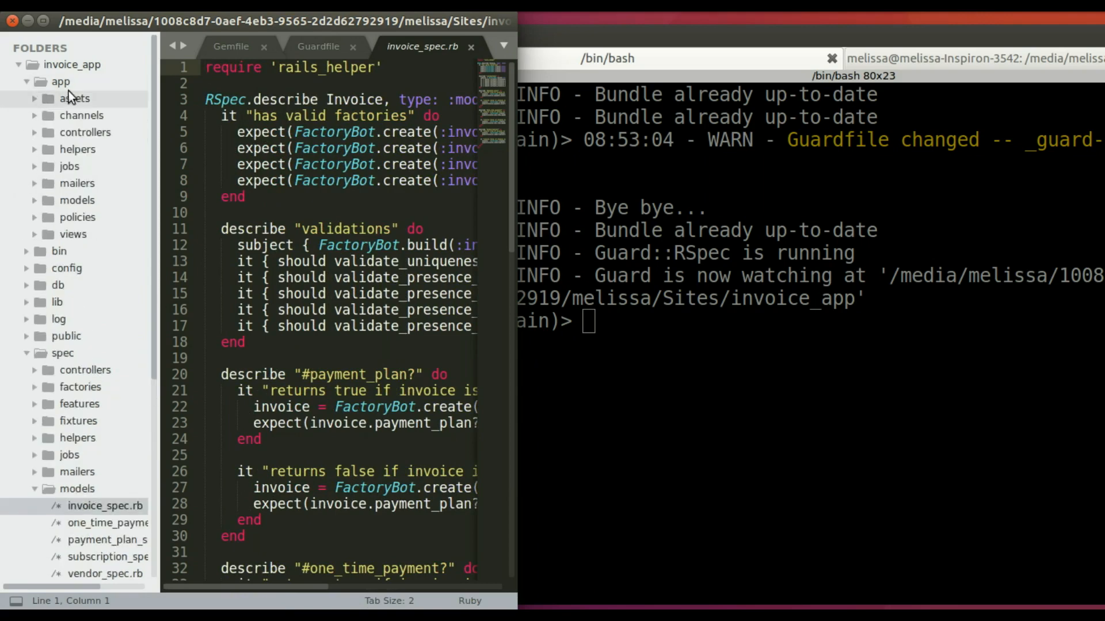
click(76, 200)
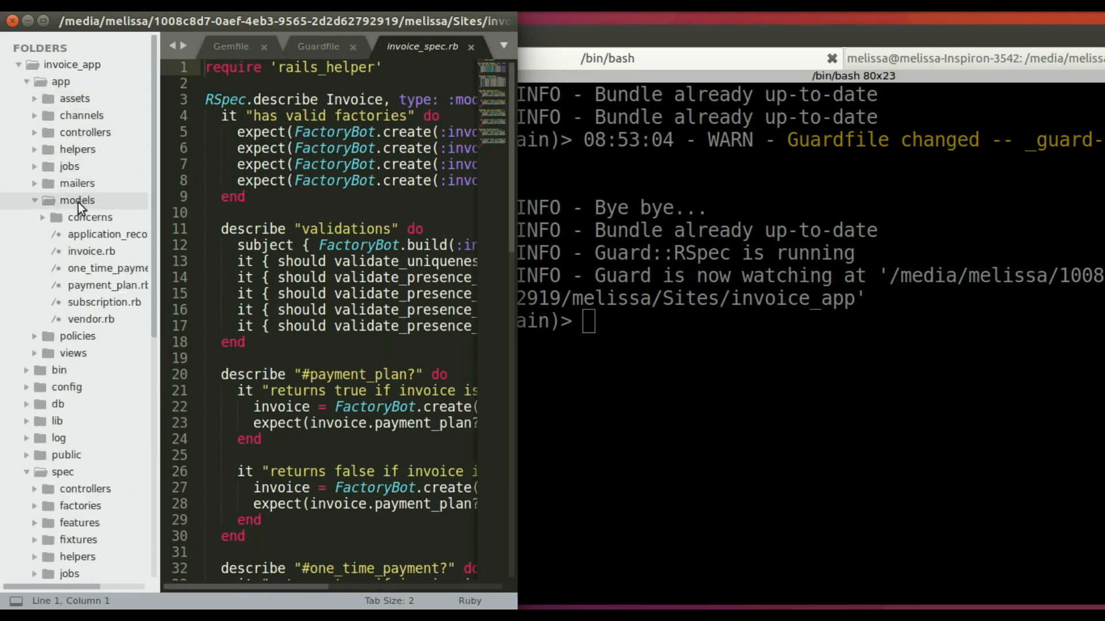
click(90, 251)
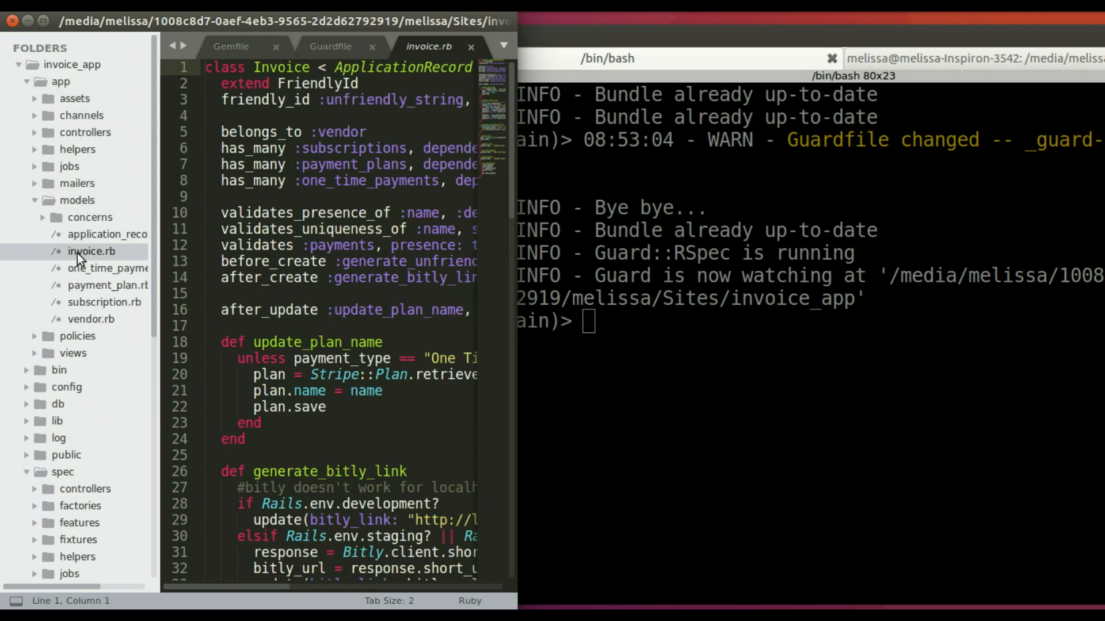
click(222, 213)
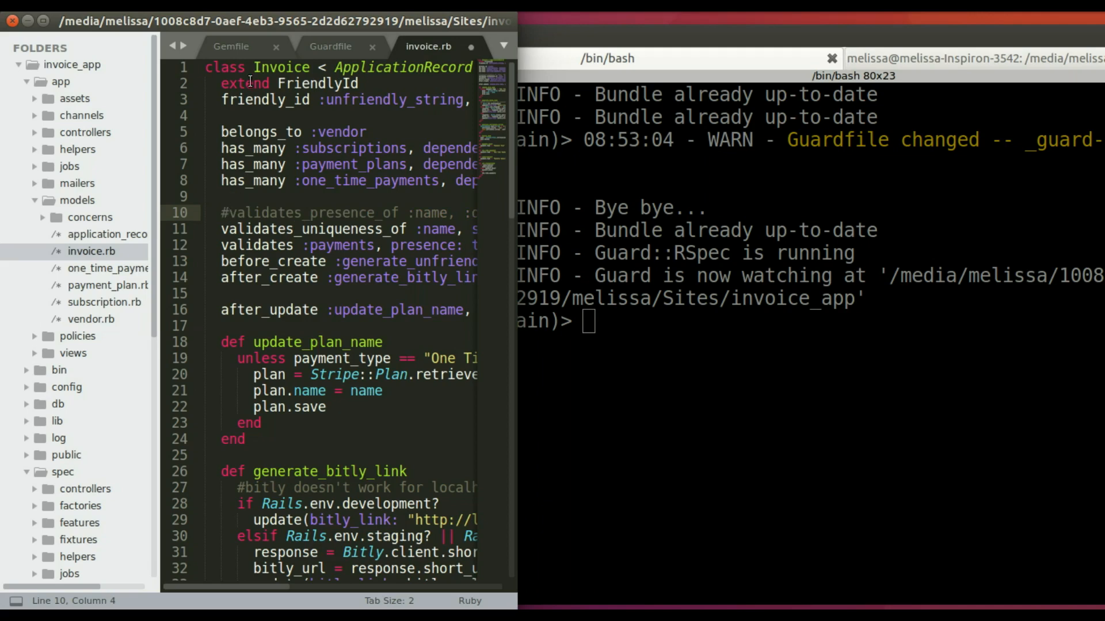
key(ctrl+s)
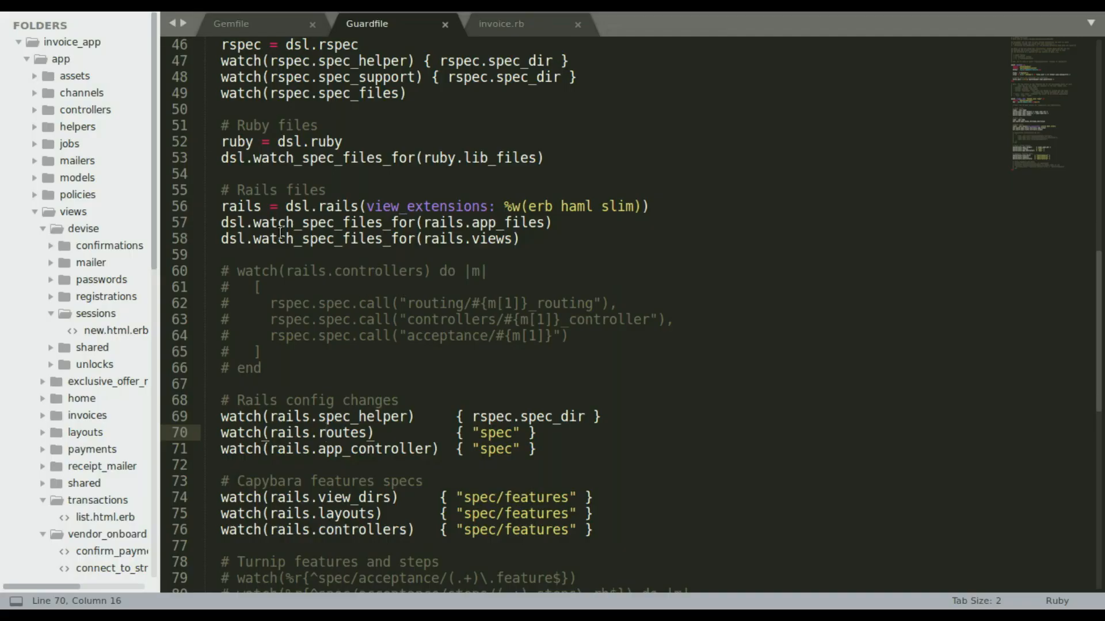
Open app/views/devise/sessions/new.html.erb to edit its f.submit line.
scroll(down, 3)
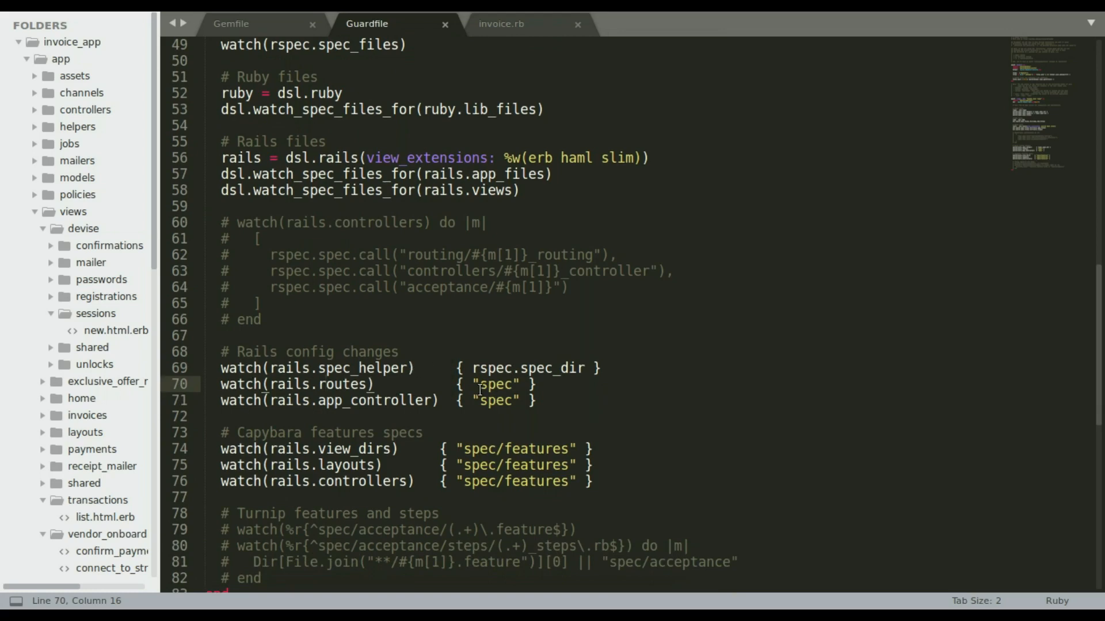
scroll(down, 3)
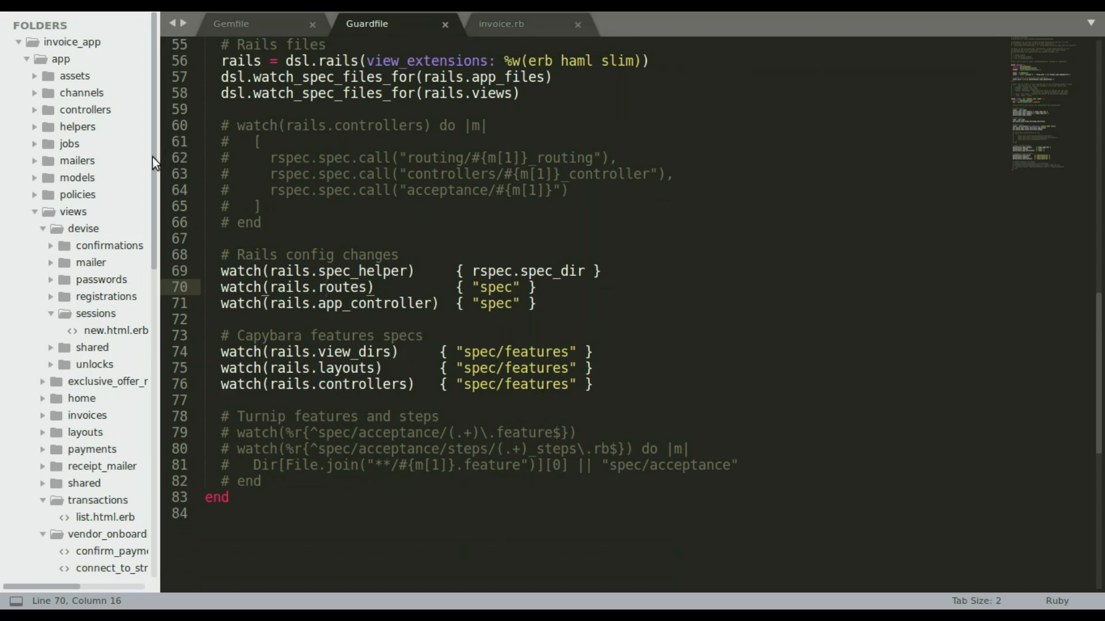
click(115, 332)
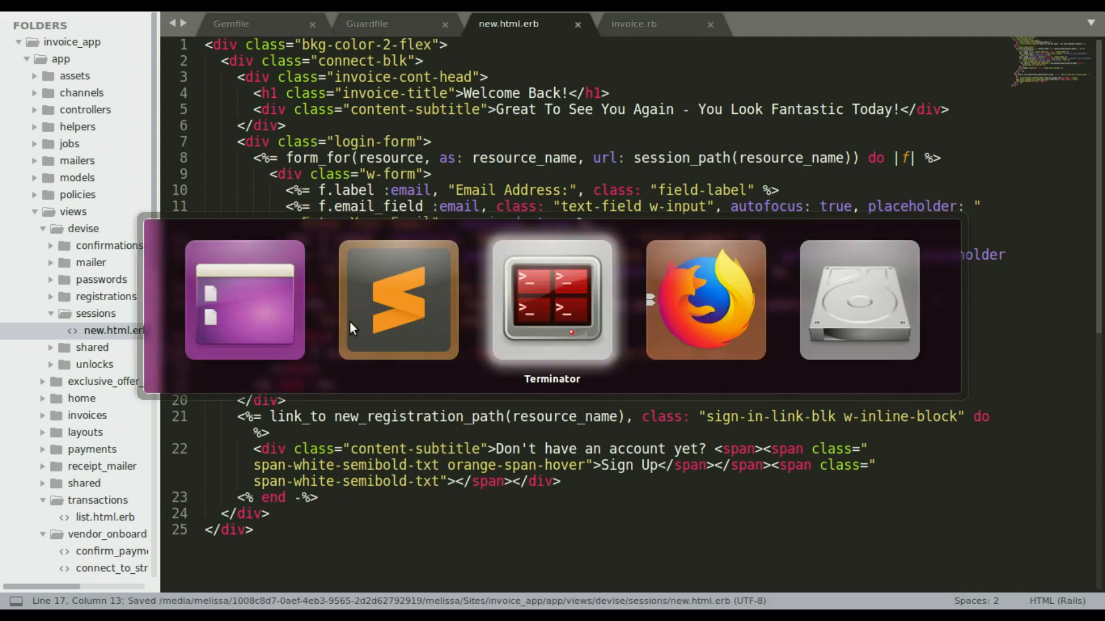
Switch to the Guard terminal and scroll to the feature spec run with 36 examples and 3 failures.
click(553, 305)
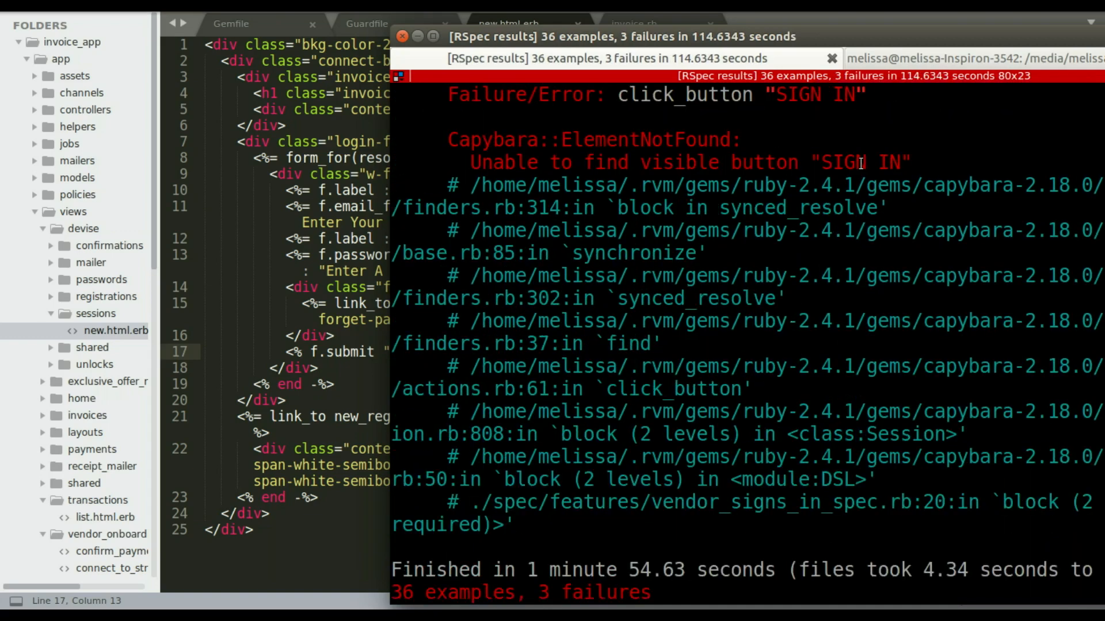
scroll(down, 3)
text(=)
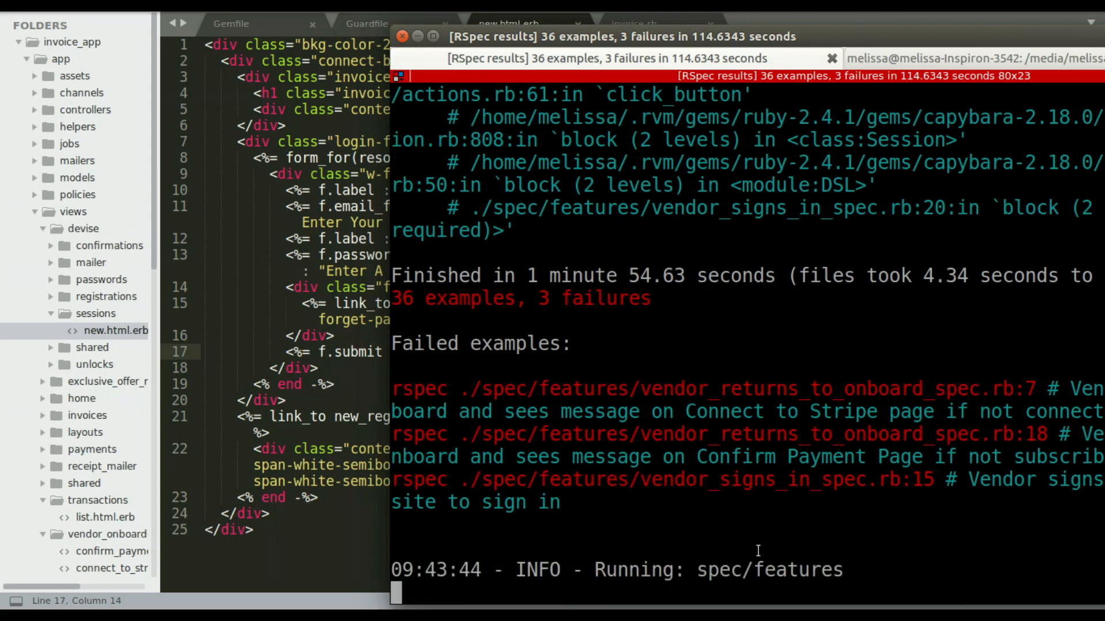
Scroll the Terminator output to follow Guard's feature spec run results.
scroll(down, 3)
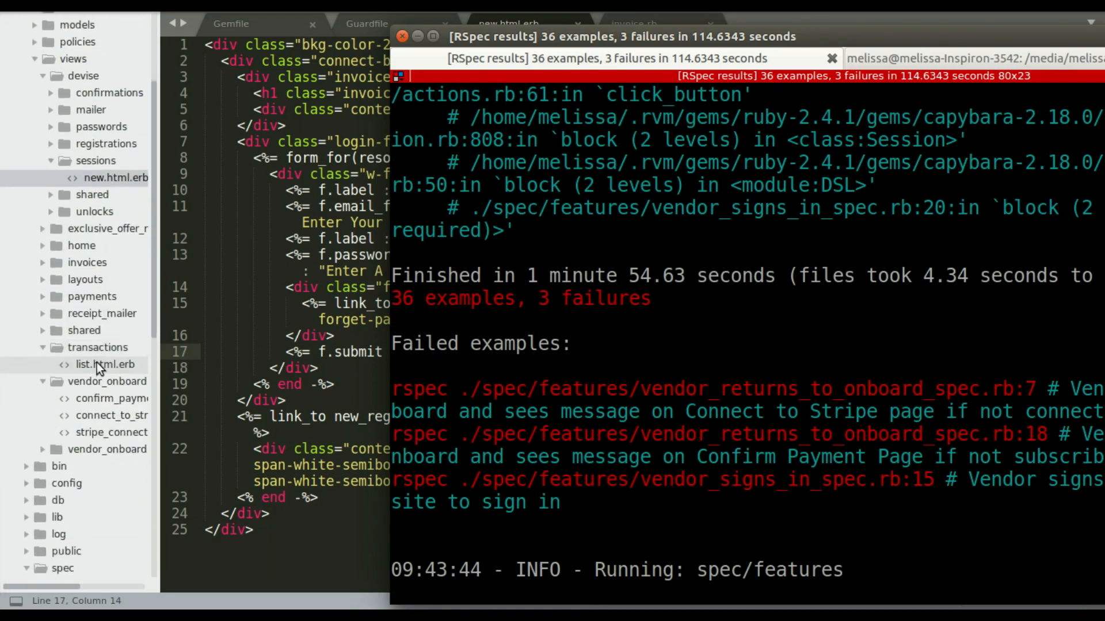
scroll(down, 3)
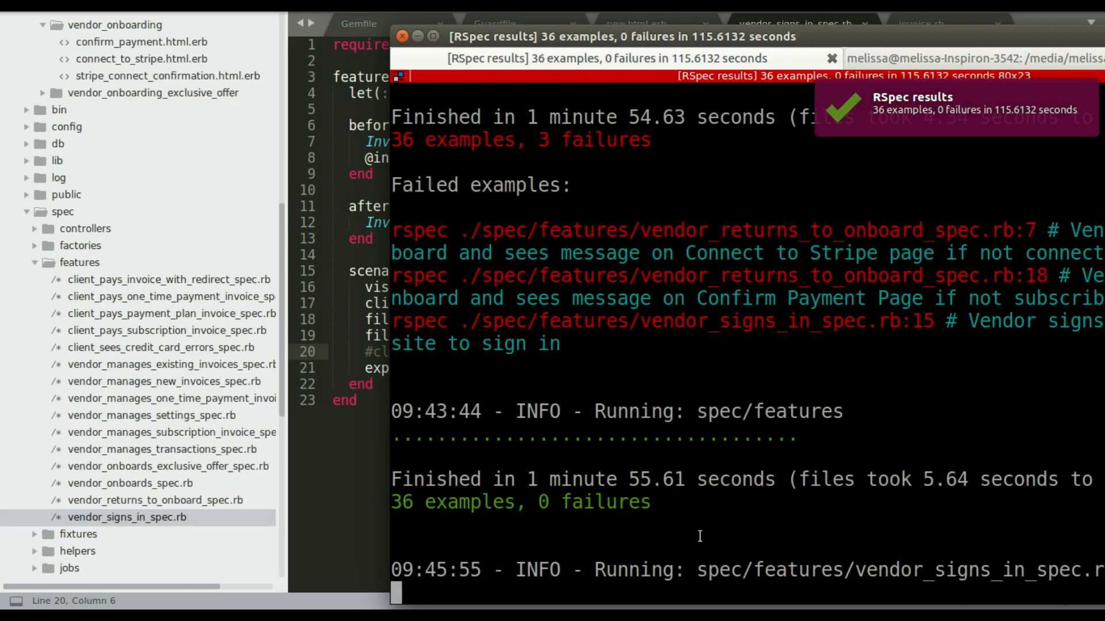
mouse_move(712, 525)
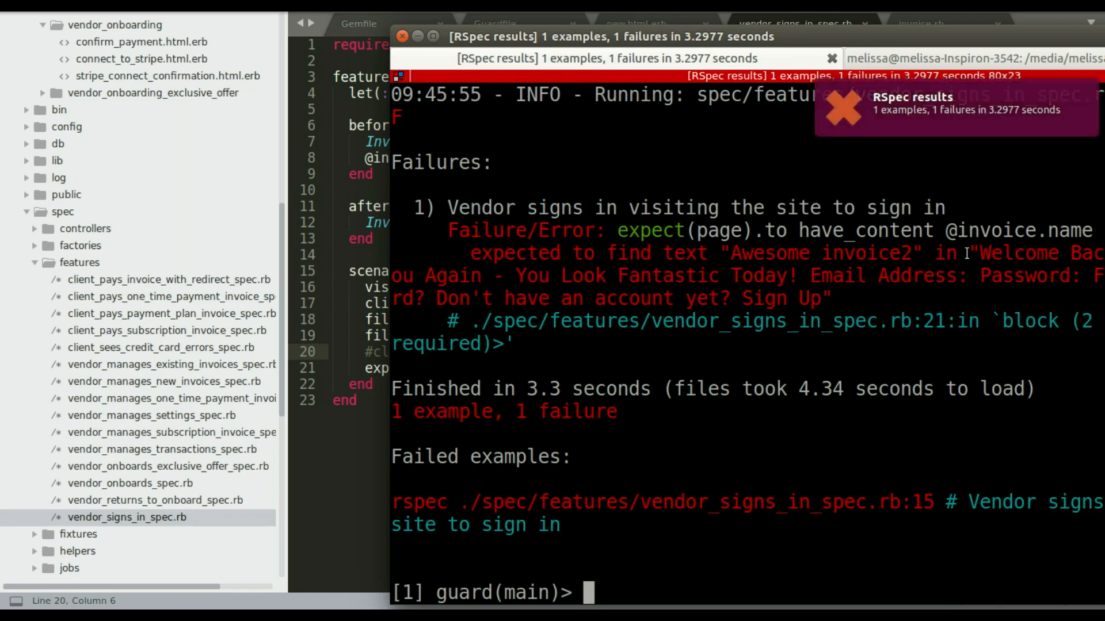
mouse_move(760, 308)
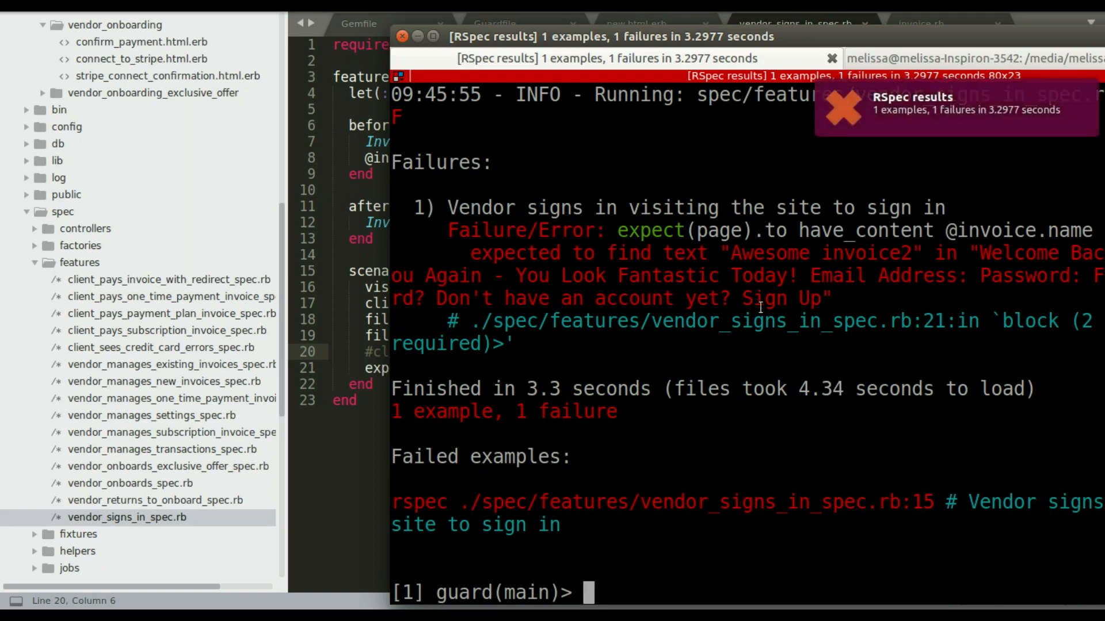